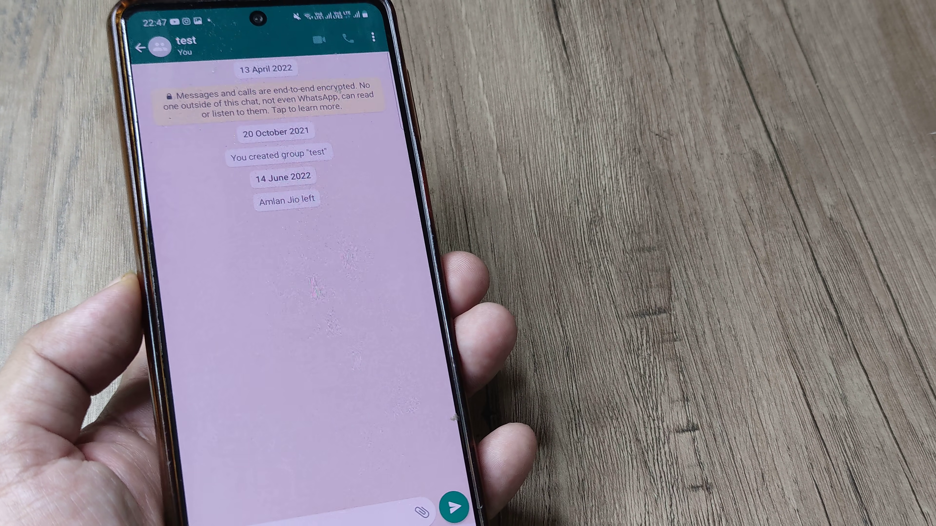
# Begin the draft in the test group chat with the word 'hi'
pyautogui.write('hi')
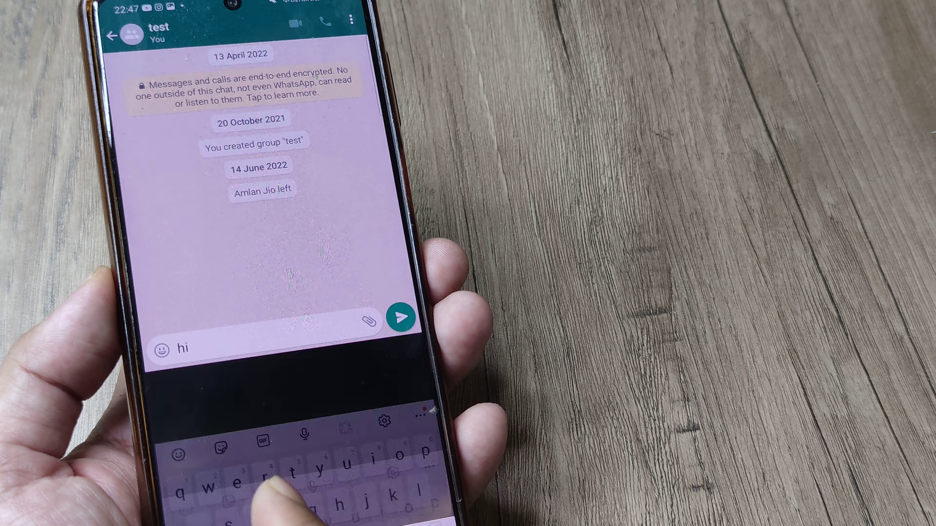
# Complete the draft to read 'hi ... this is a test message' without sending it
pyautogui.write('...')
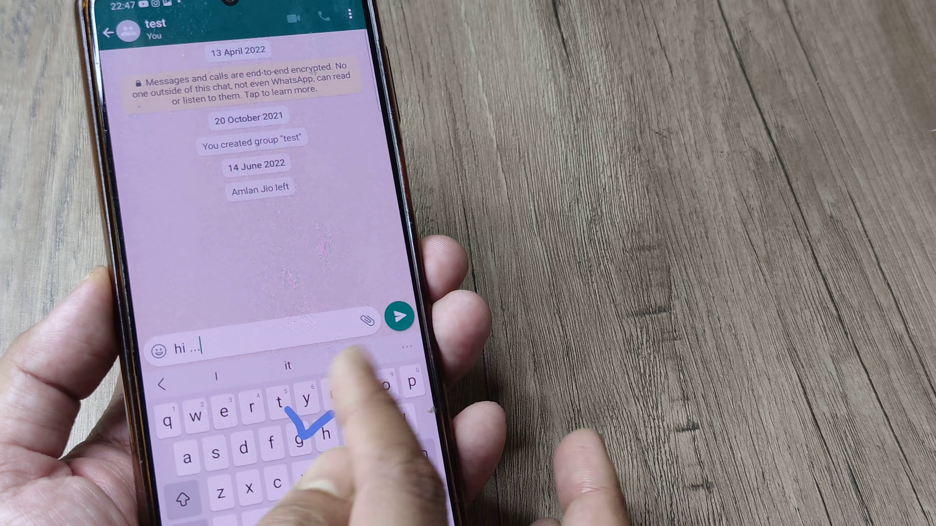
pyautogui.write('this is a')
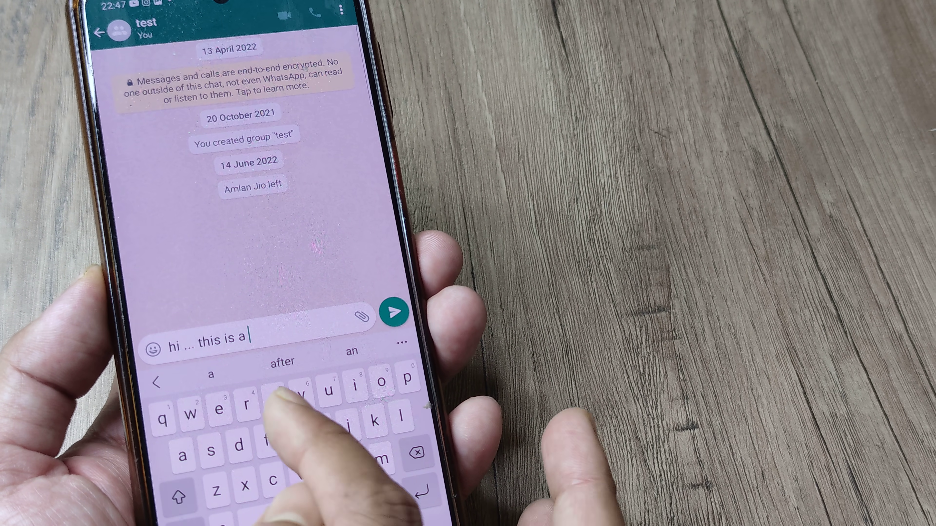
pyautogui.write('test')
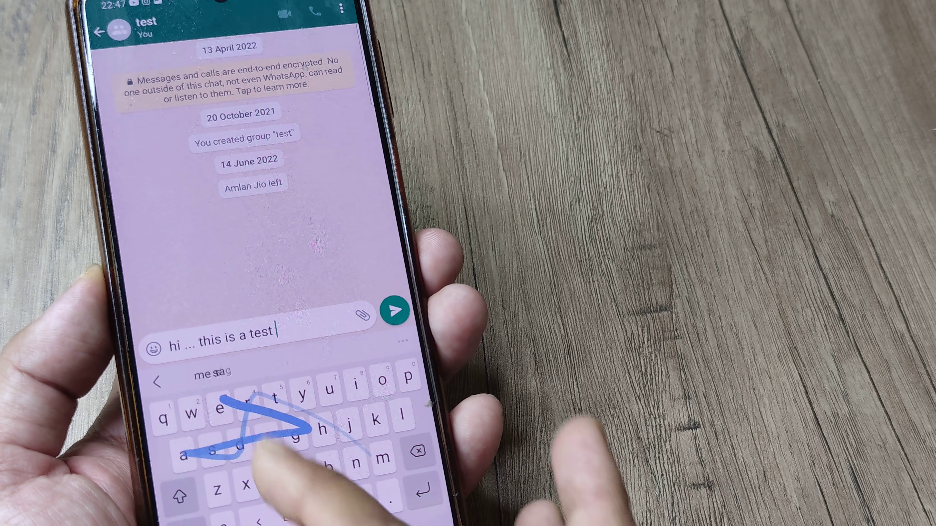
pyautogui.write('message')
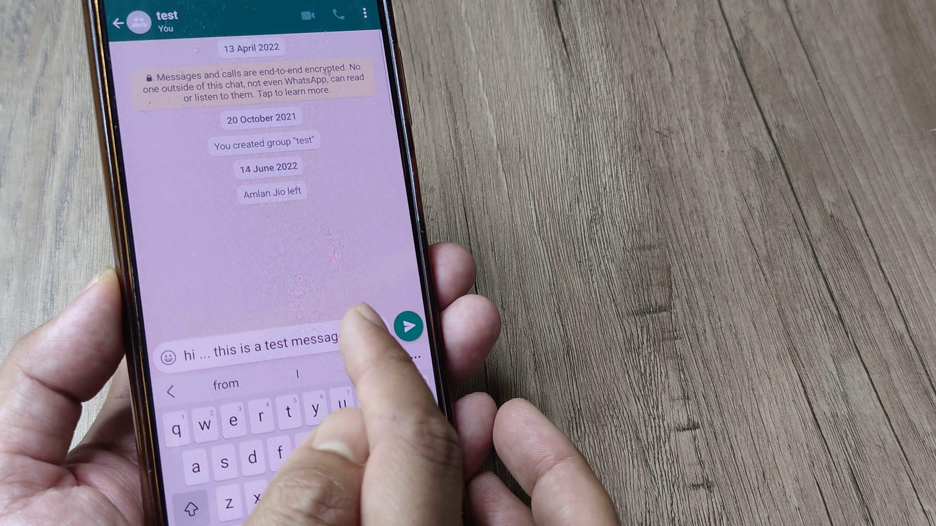
# Select the entire draft 'hi ... this is a test message' and apply Monospace formatting
pyautogui.doubleClick(323, 337)
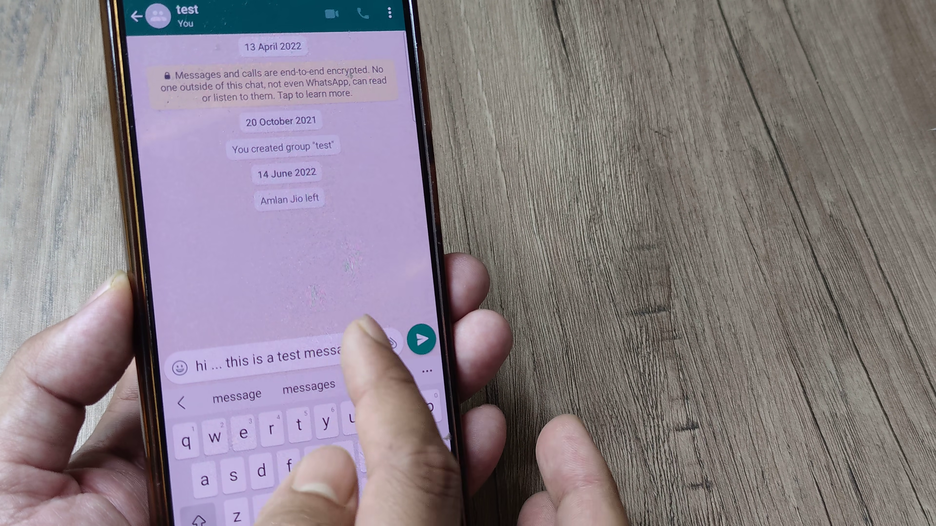
pyautogui.doubleClick(322, 359)
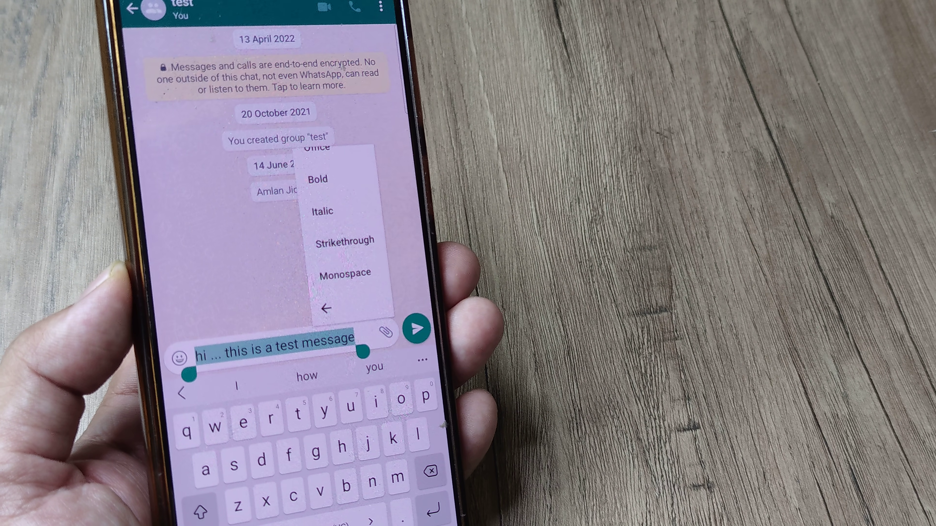
pyautogui.click(345, 276)
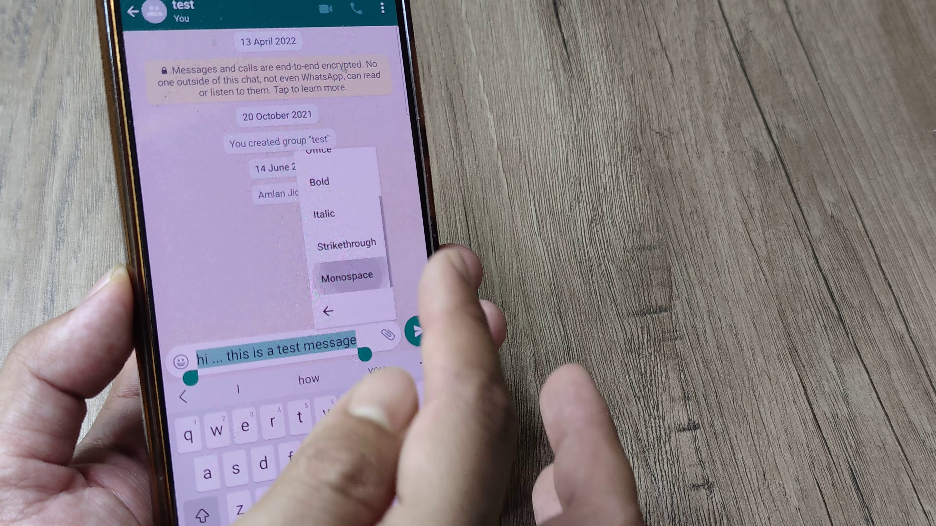
pyautogui.click(346, 276)
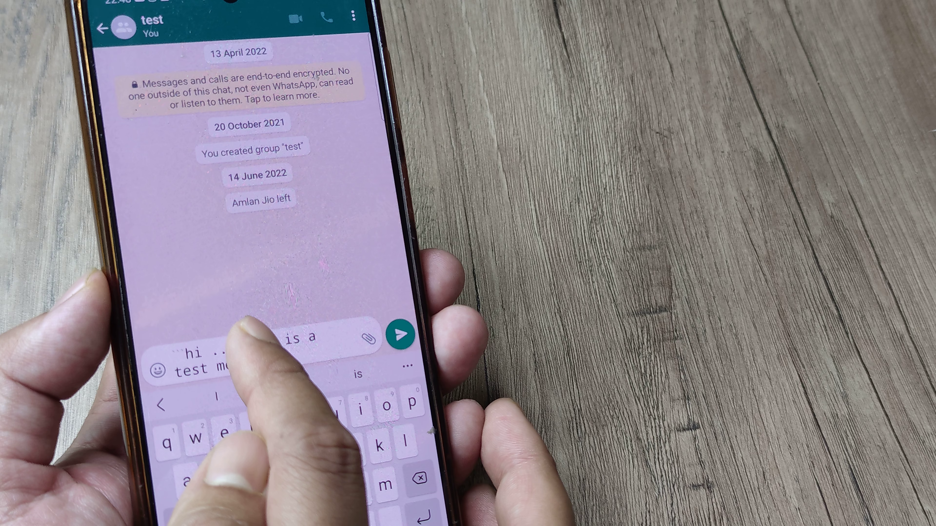
# Select the whole draft and switch its formatting from Monospace to Italic
pyautogui.doubleClick(270, 342)
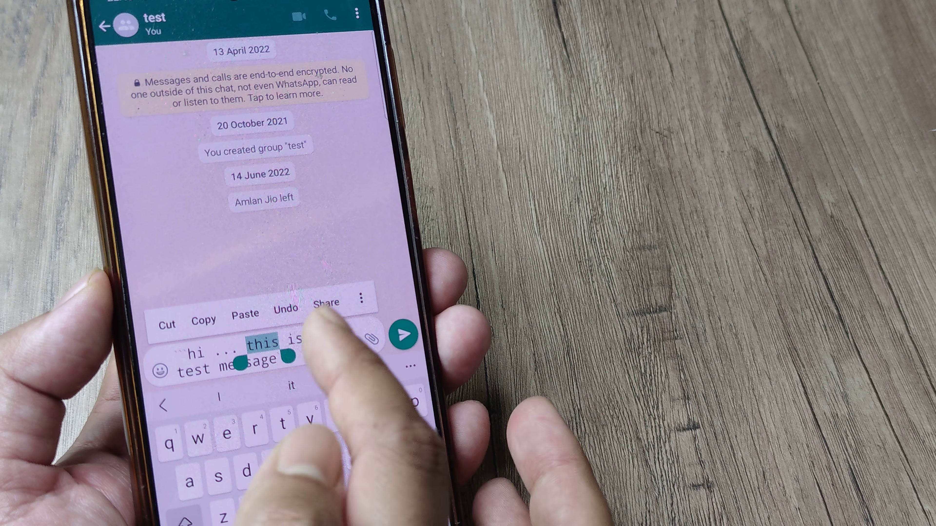
pyautogui.click(361, 298)
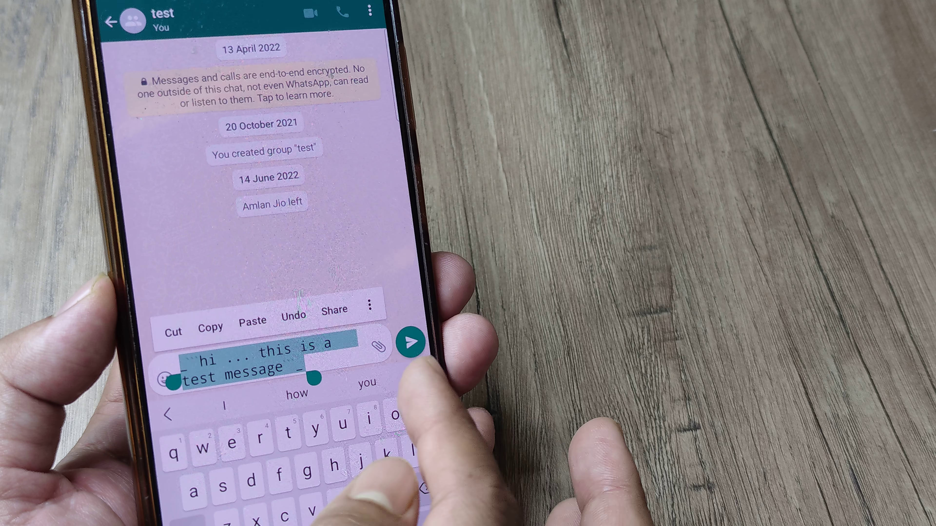
pyautogui.click(370, 305)
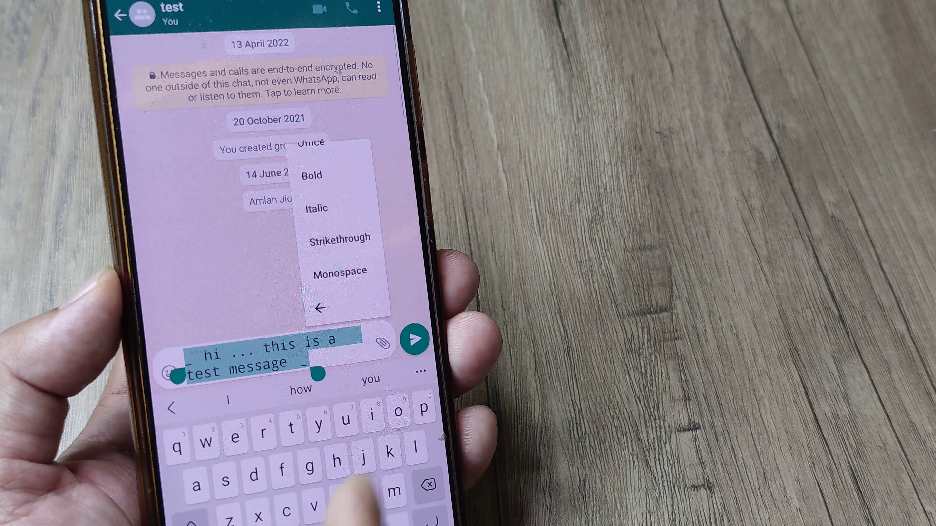
pyautogui.click(339, 270)
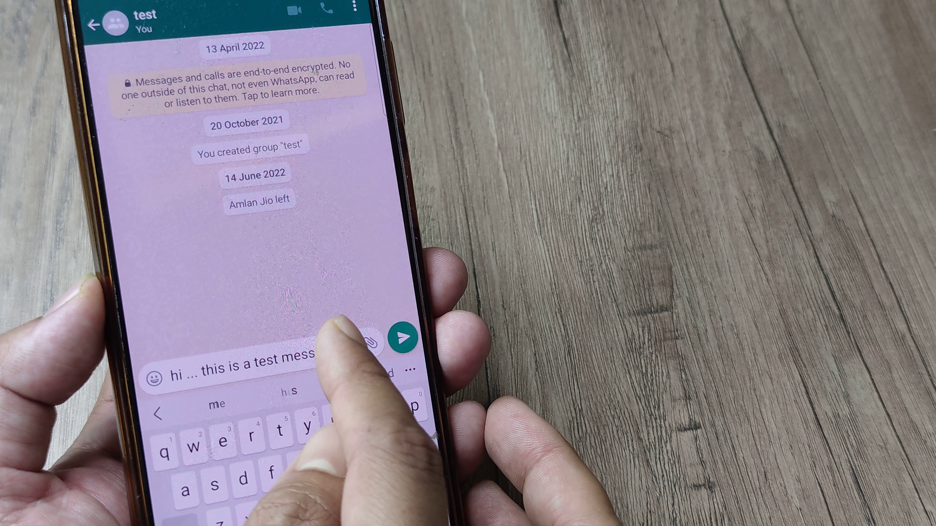
# Select the word 'test' in the italic draft to make it bold
pyautogui.doubleClick(239, 364)
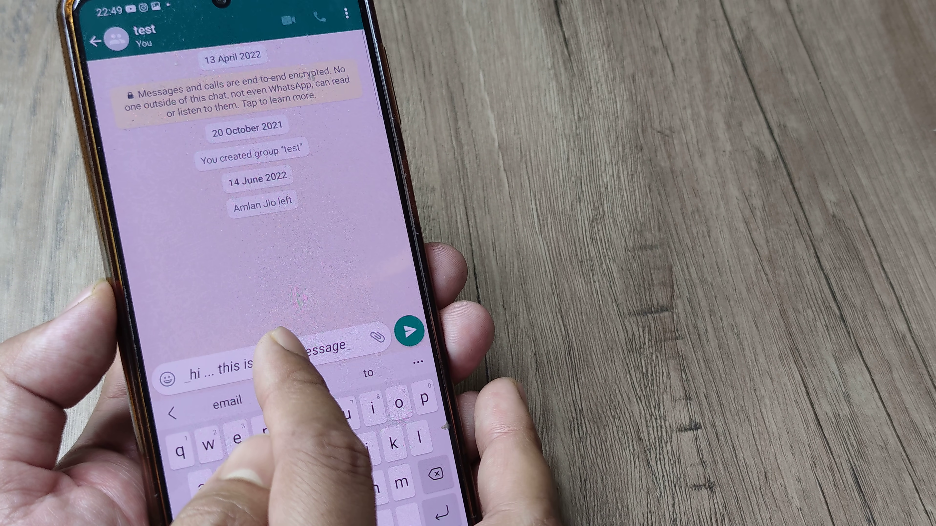
pyautogui.doubleClick(311, 351)
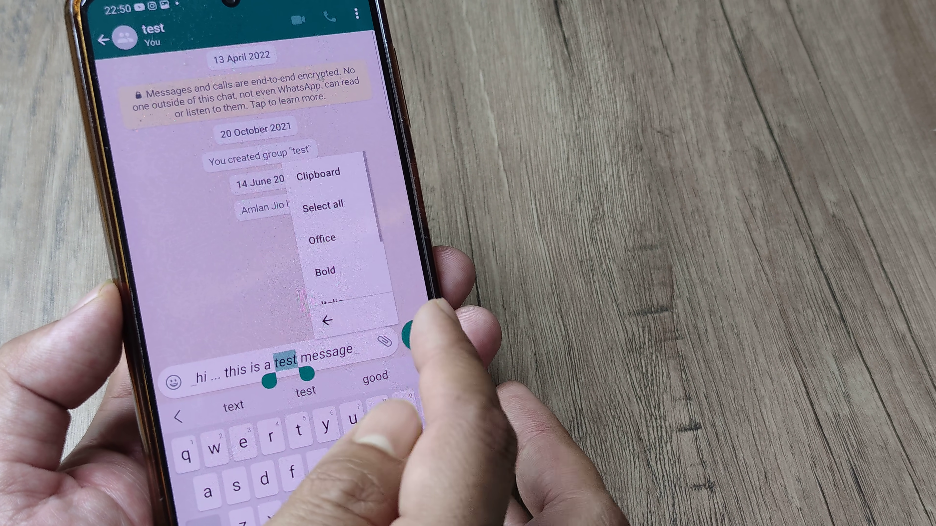